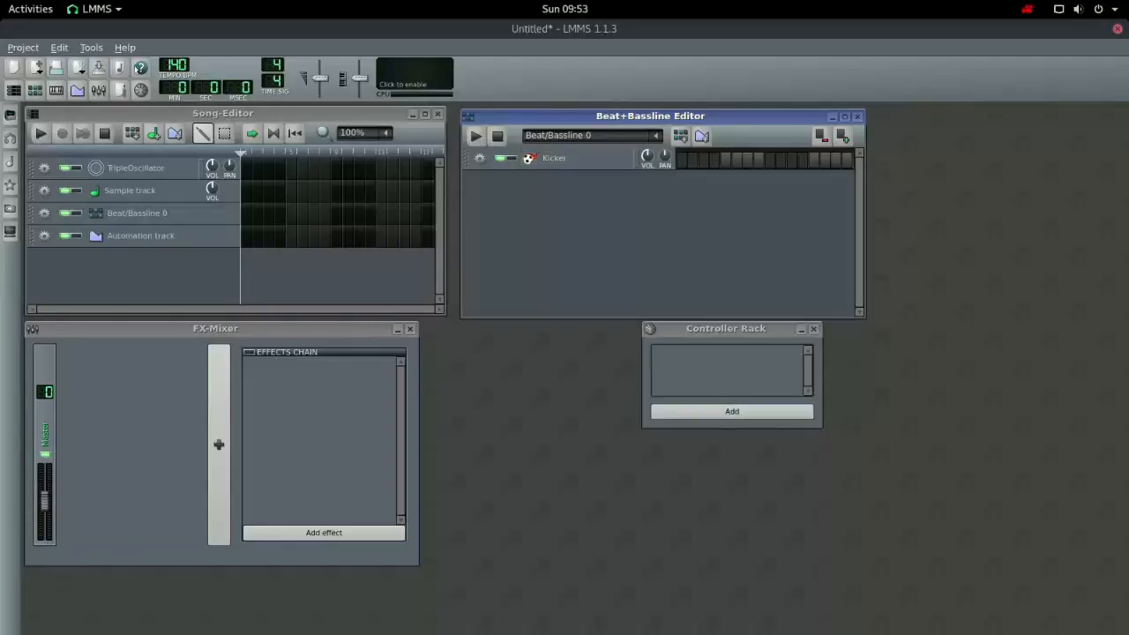
mouse_move(750, 159)
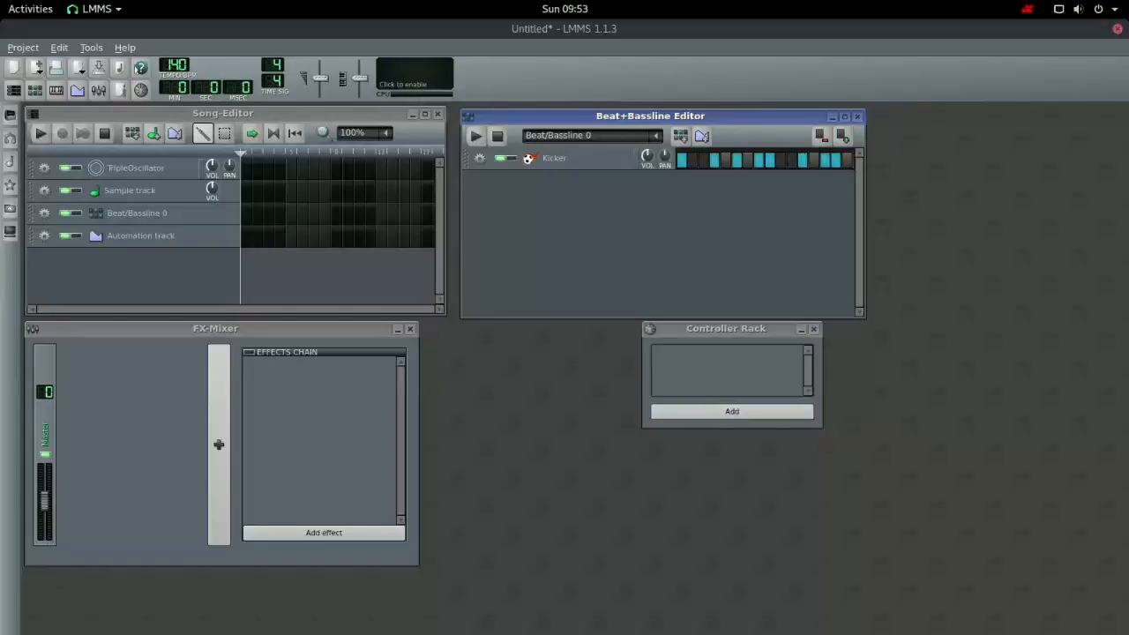
Step: Open the Kicker pattern's notes in the piano roll
left_click(475, 136)
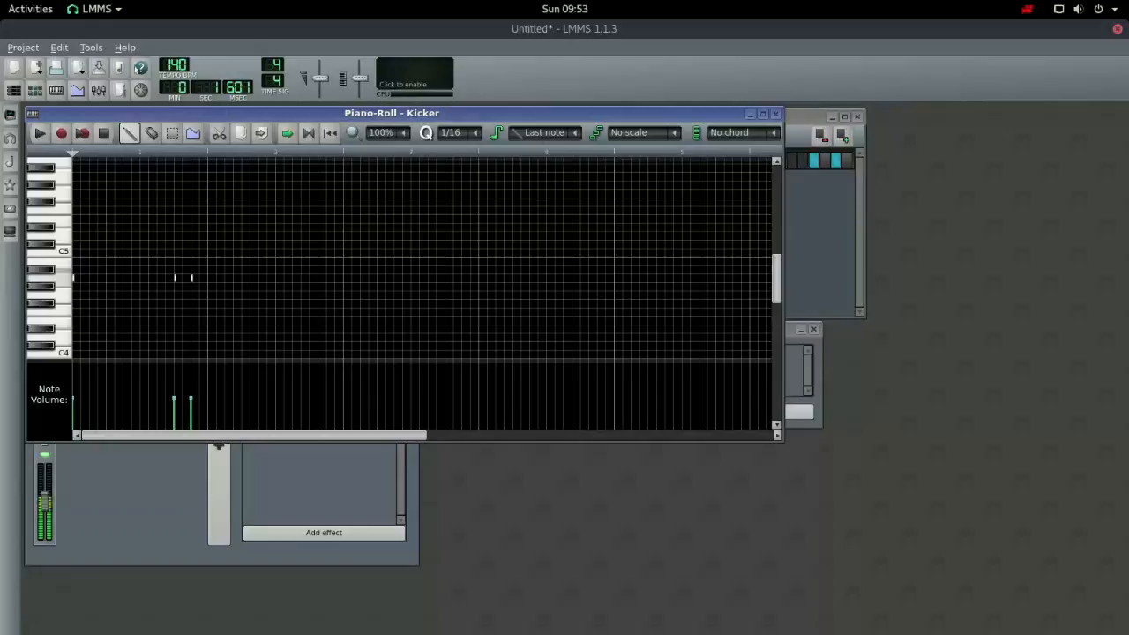
Step: Close the Kicker piano roll window
left_click(774, 112)
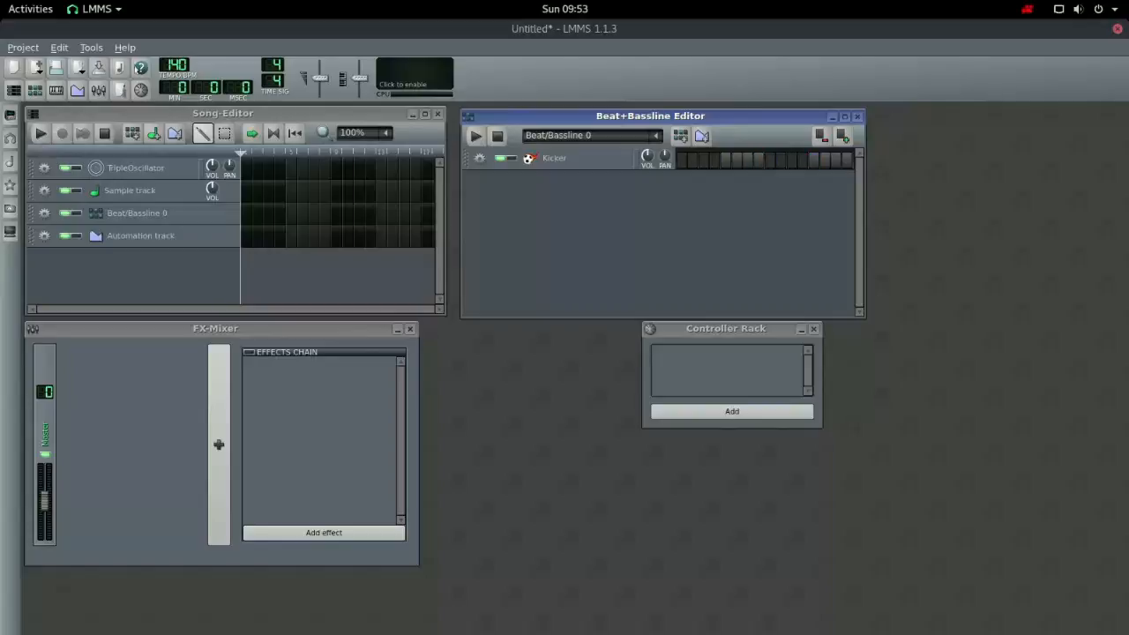
left_click(683, 160)
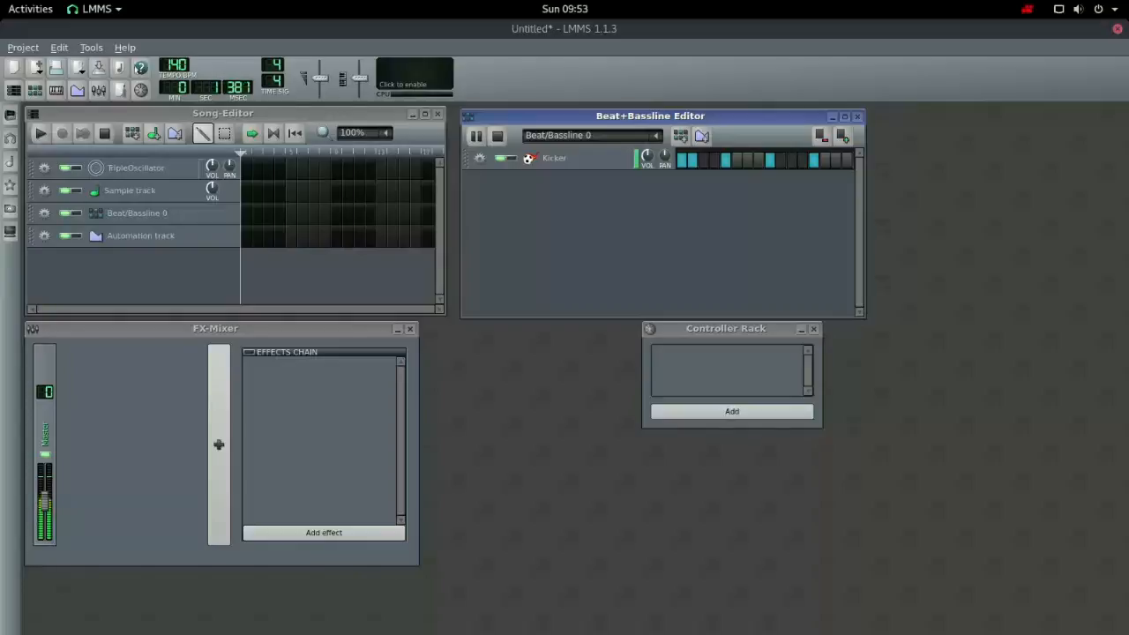
left_click(475, 136)
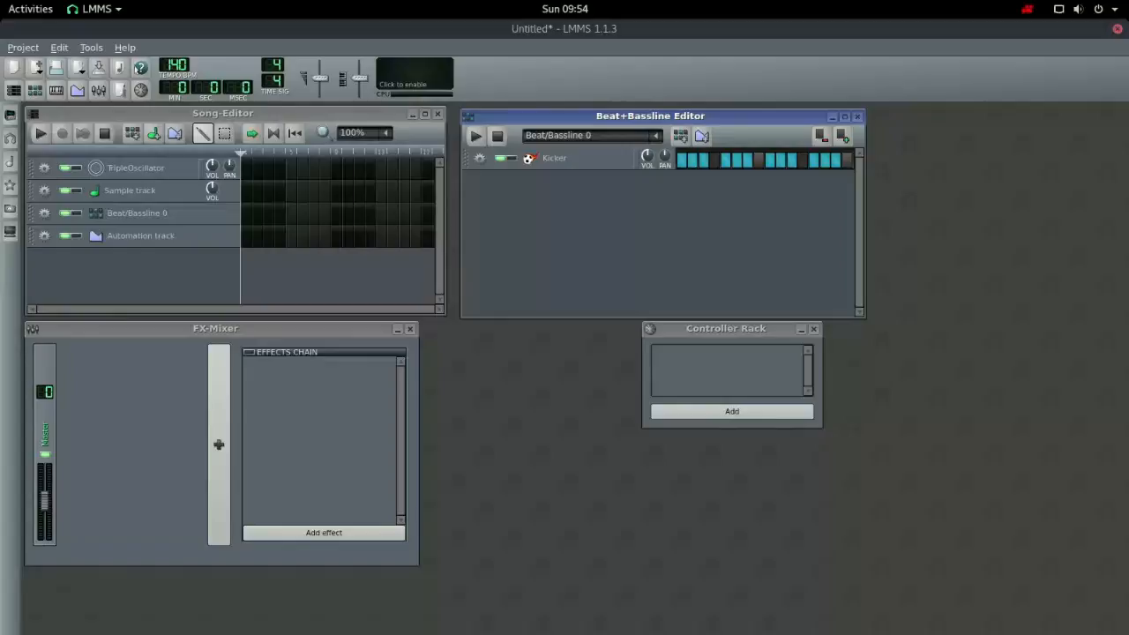
left_click(475, 136)
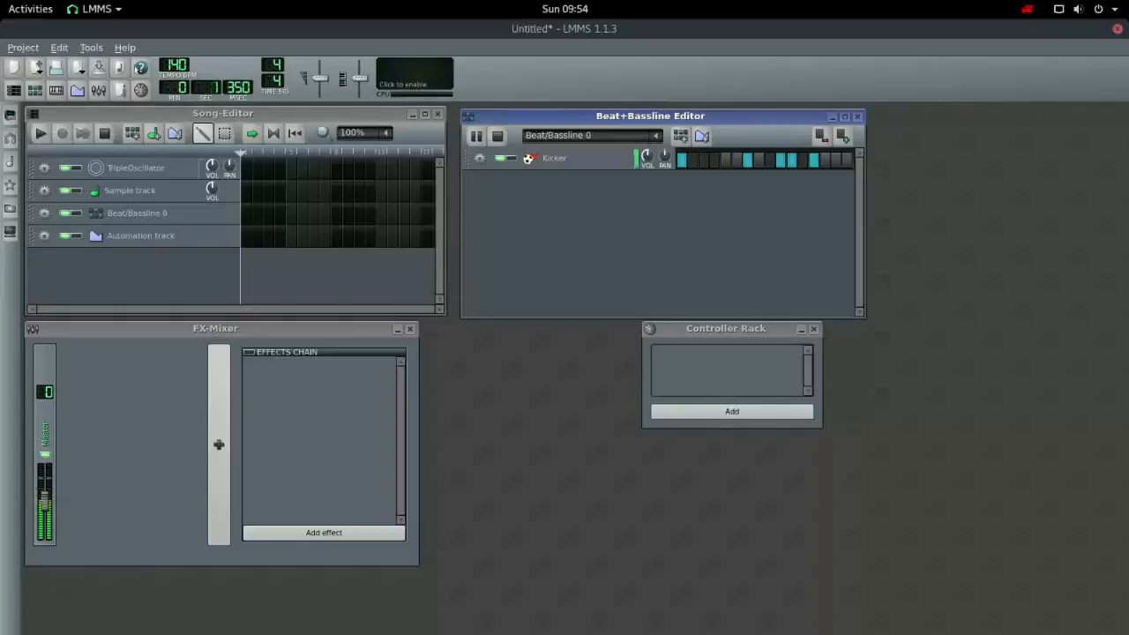
left_click(476, 135)
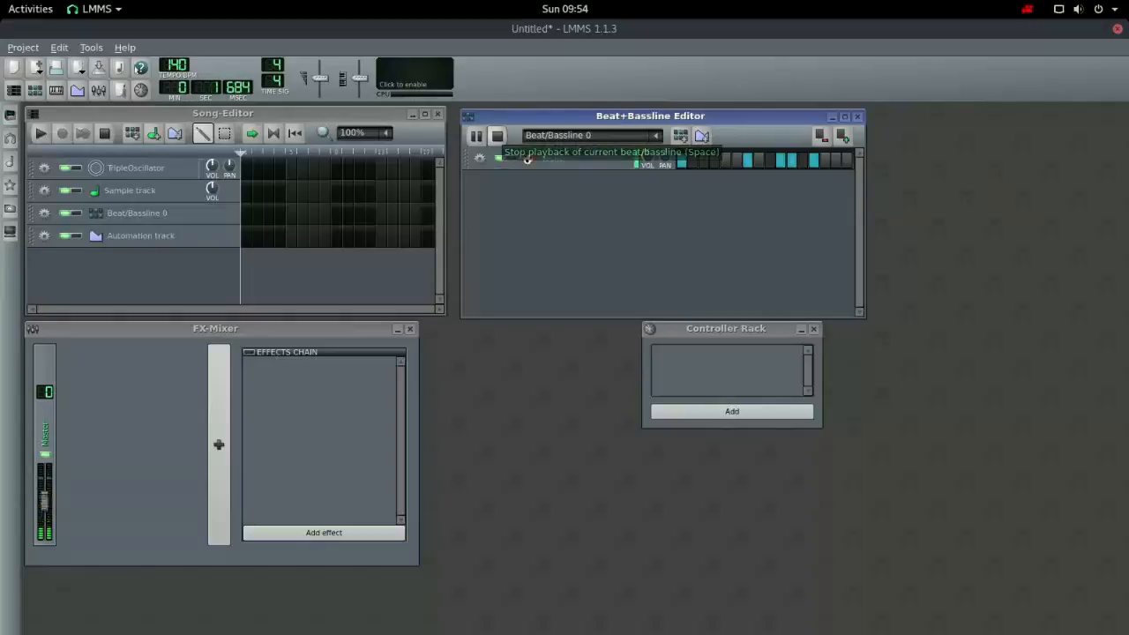
left_click(475, 134)
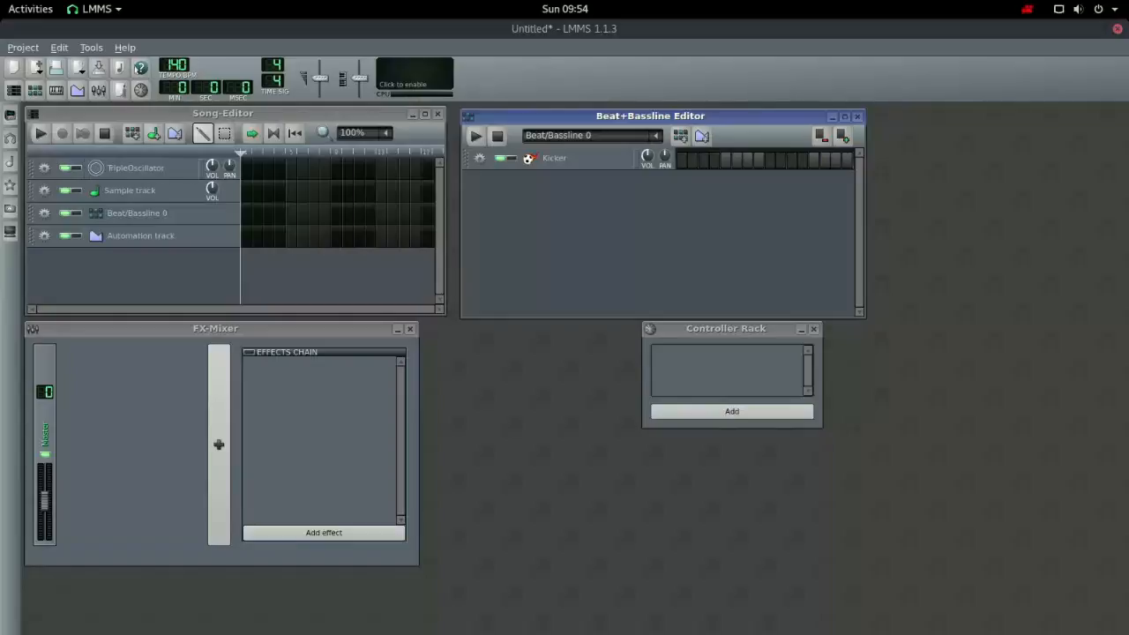
mouse_move(10, 184)
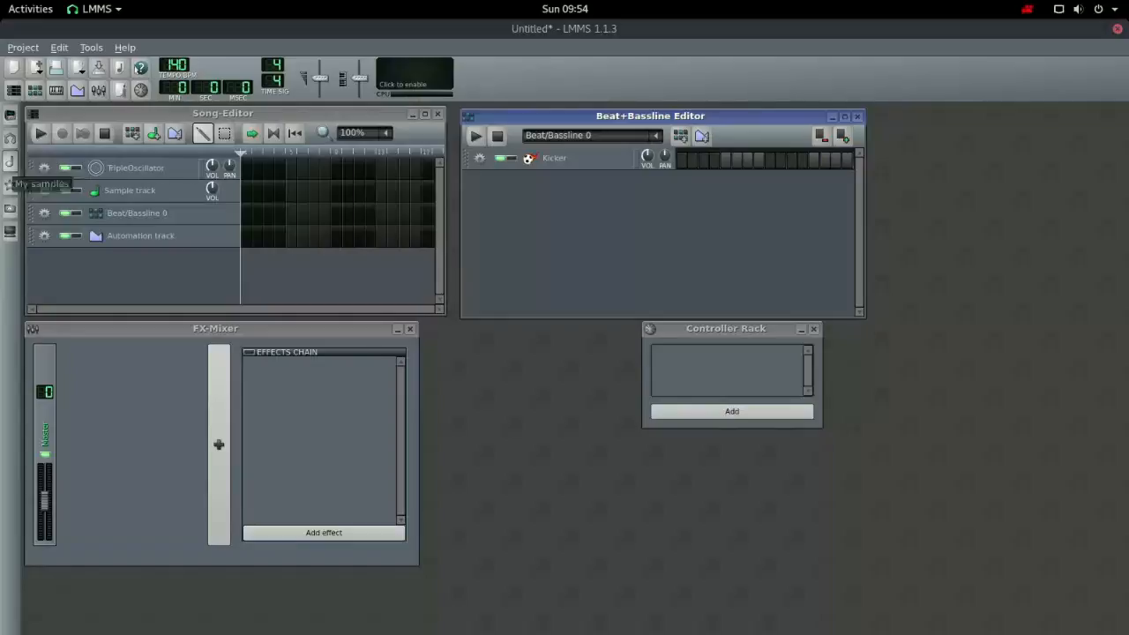
Step: Open My samples and preview bass samples, including techno_synth01.ogg
left_click(11, 175)
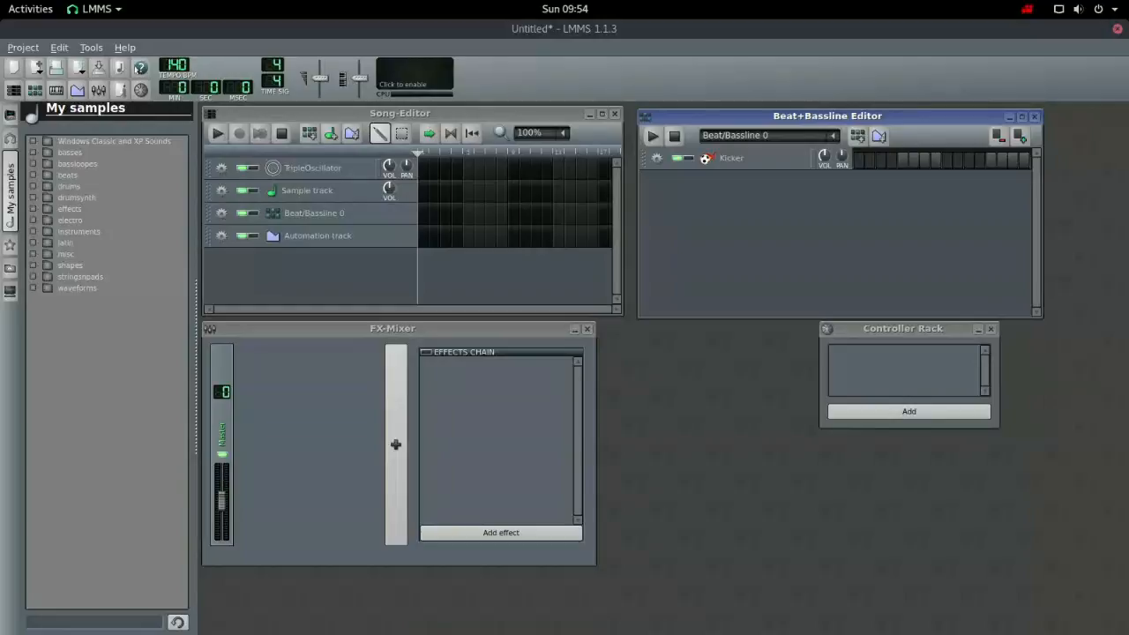
left_click(69, 152)
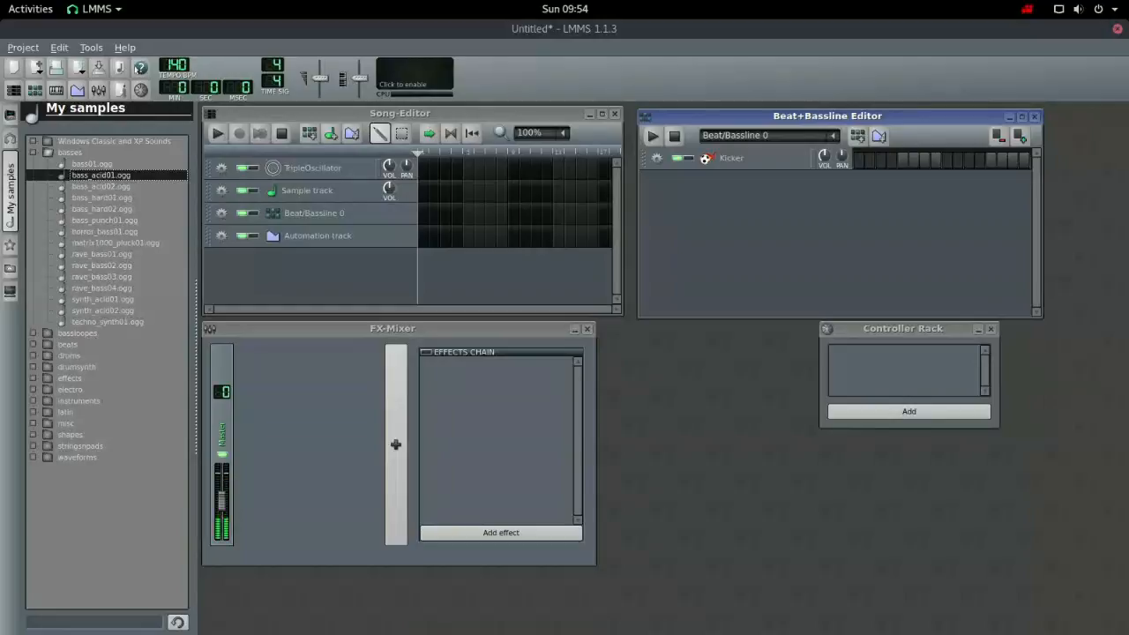
left_click(101, 196)
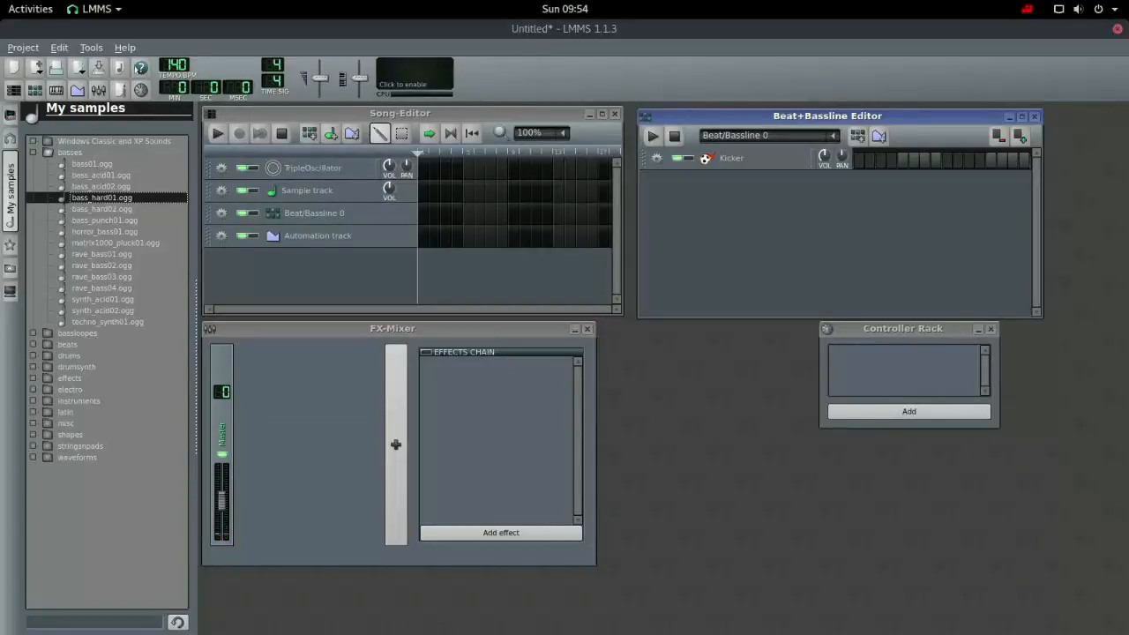
left_click(101, 264)
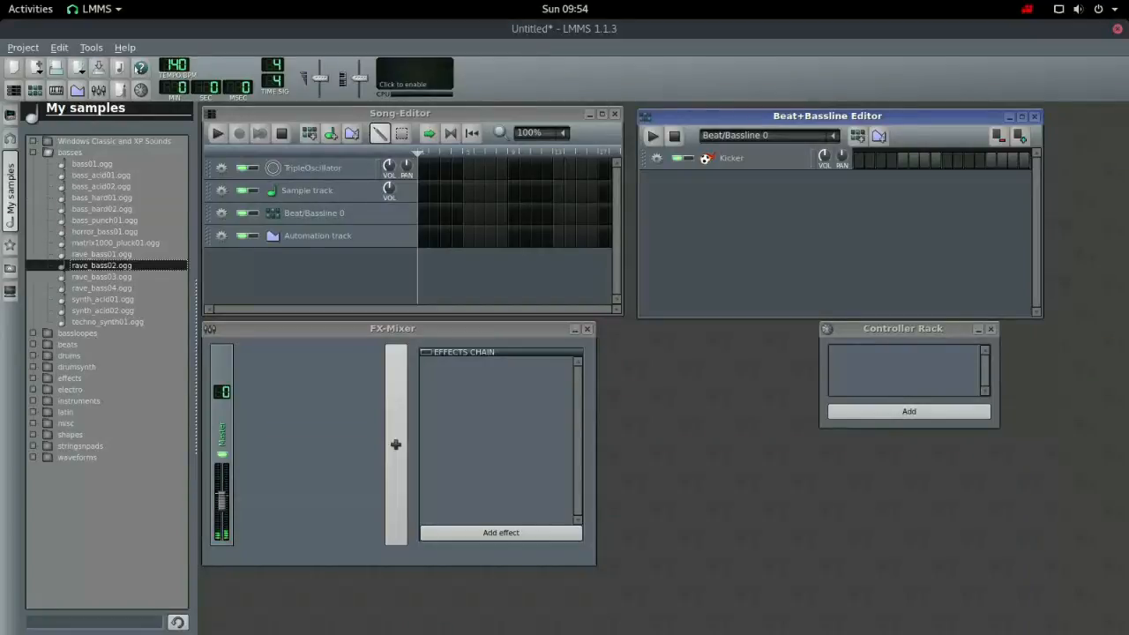
left_click(105, 321)
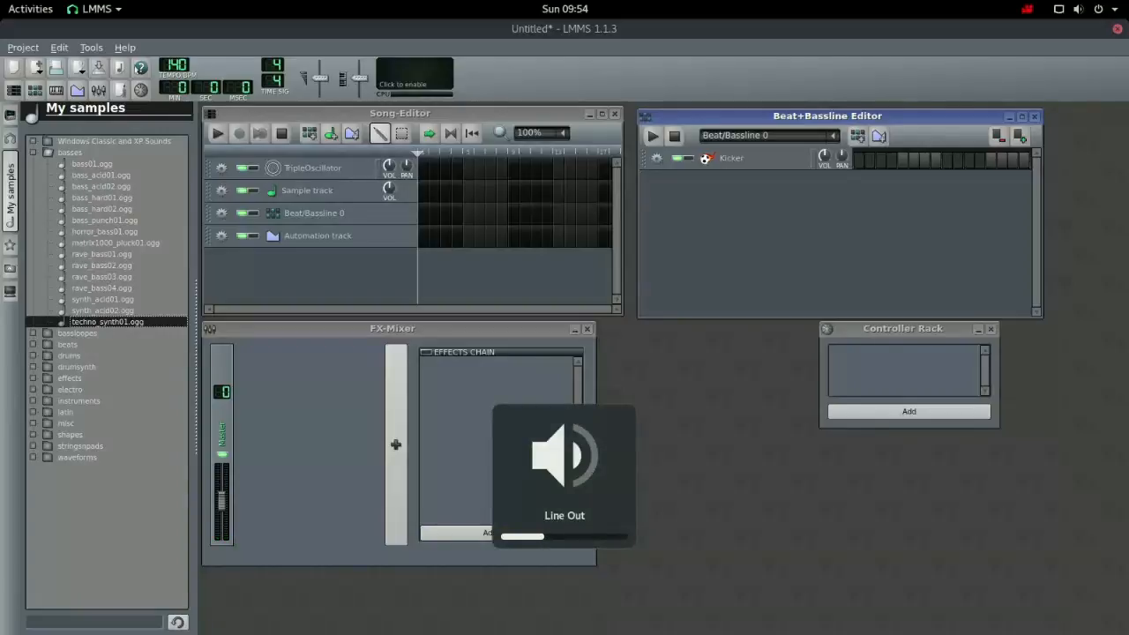
Step: Preview break03.ogg from beats, then add drums' clap01.ogg as a beat track
left_click(67, 344)
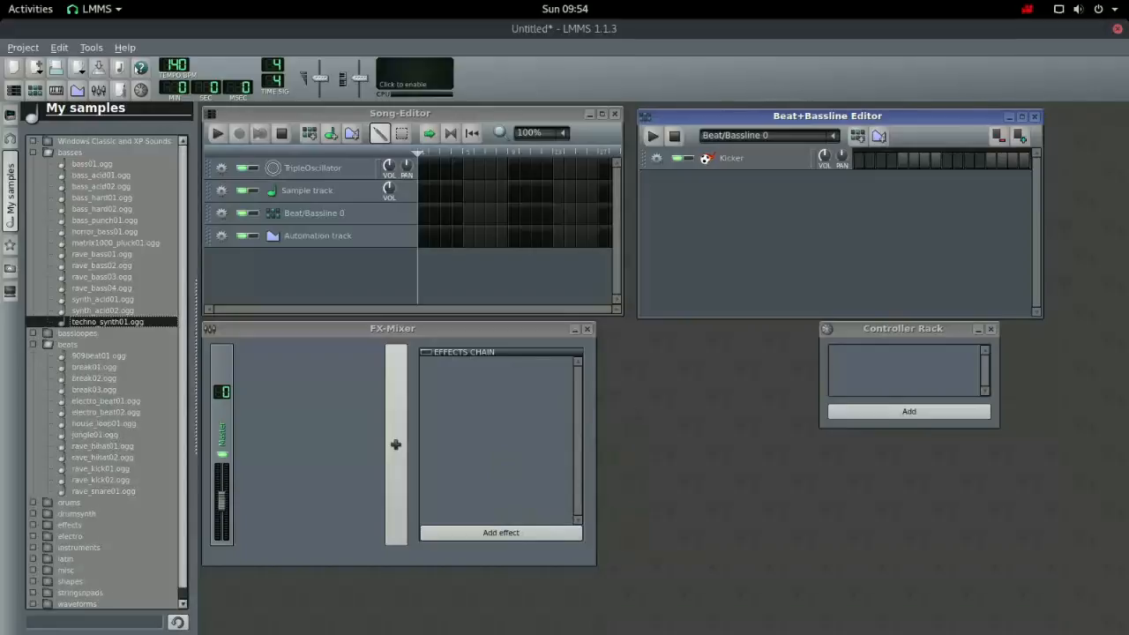
left_click(93, 389)
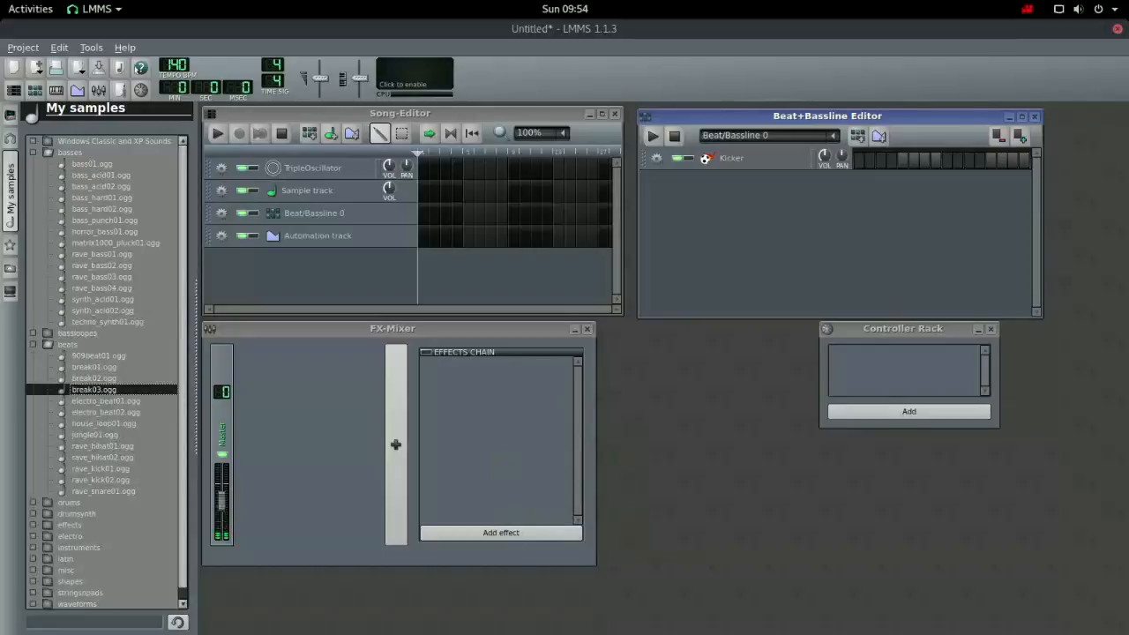
left_click(104, 412)
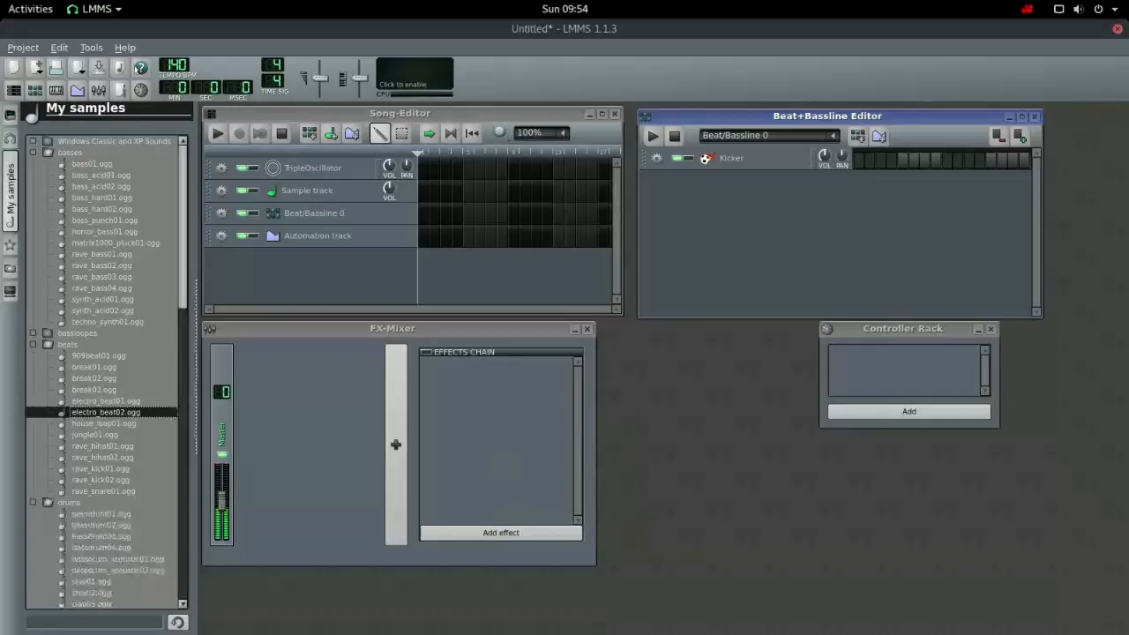
scroll("down", 3)
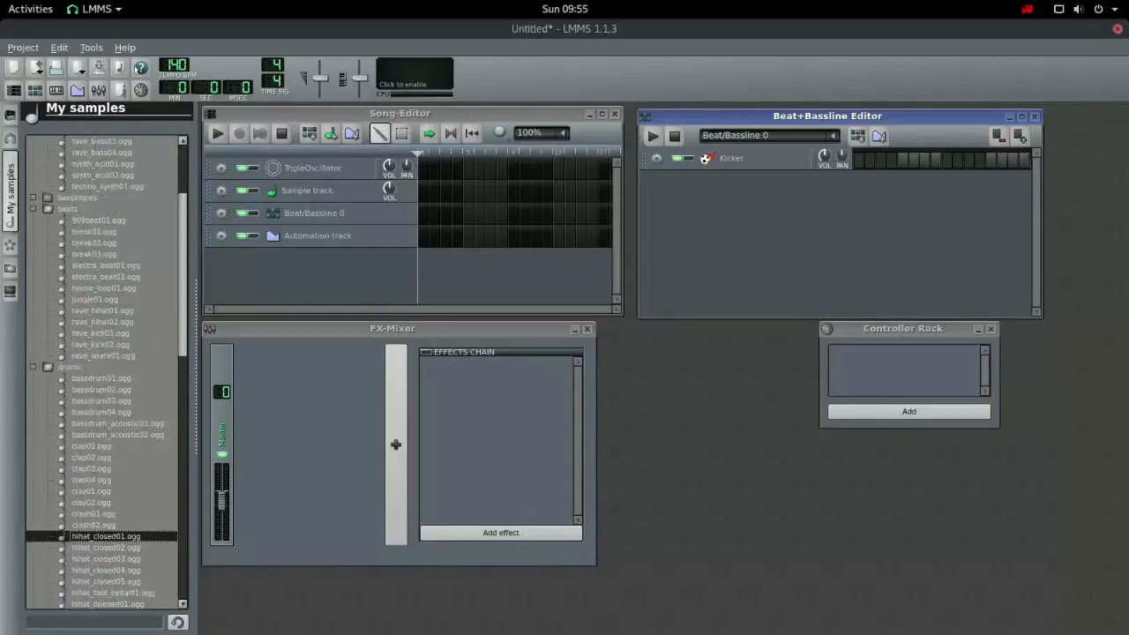
left_click(90, 445)
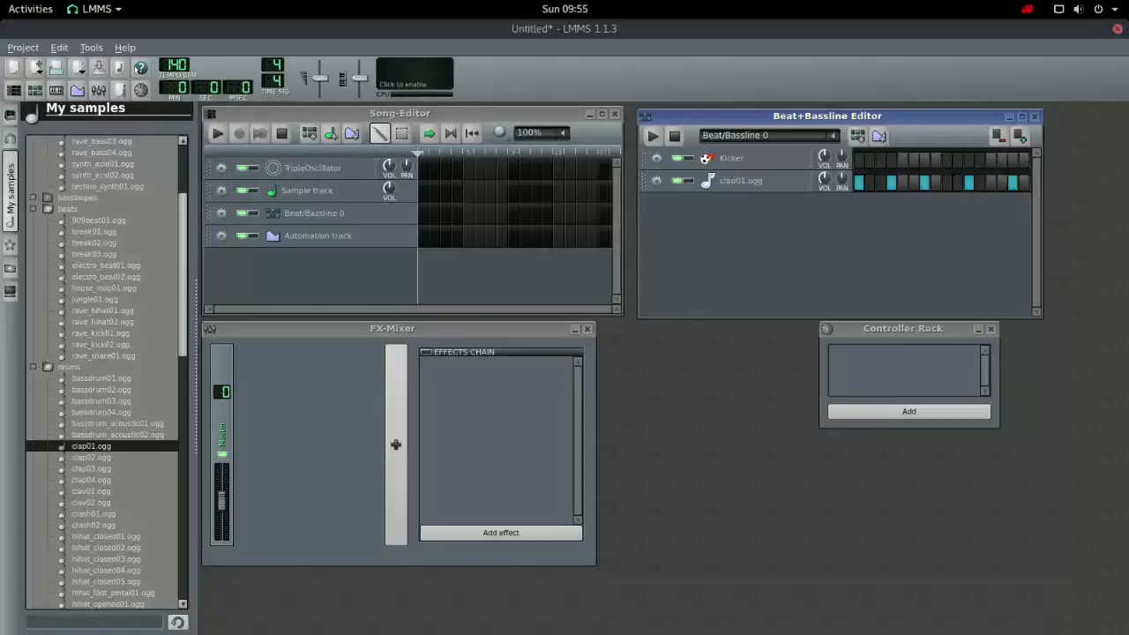
Step: Fill in Kicker steps, play the pattern, then stop playback
left_click(879, 159)
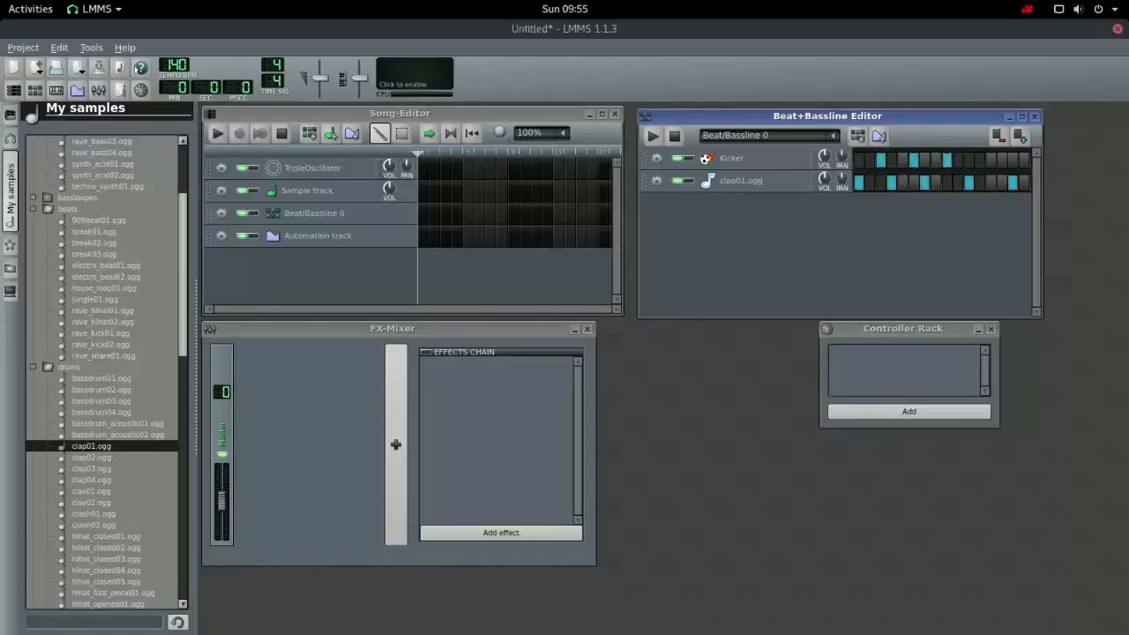
left_click(653, 136)
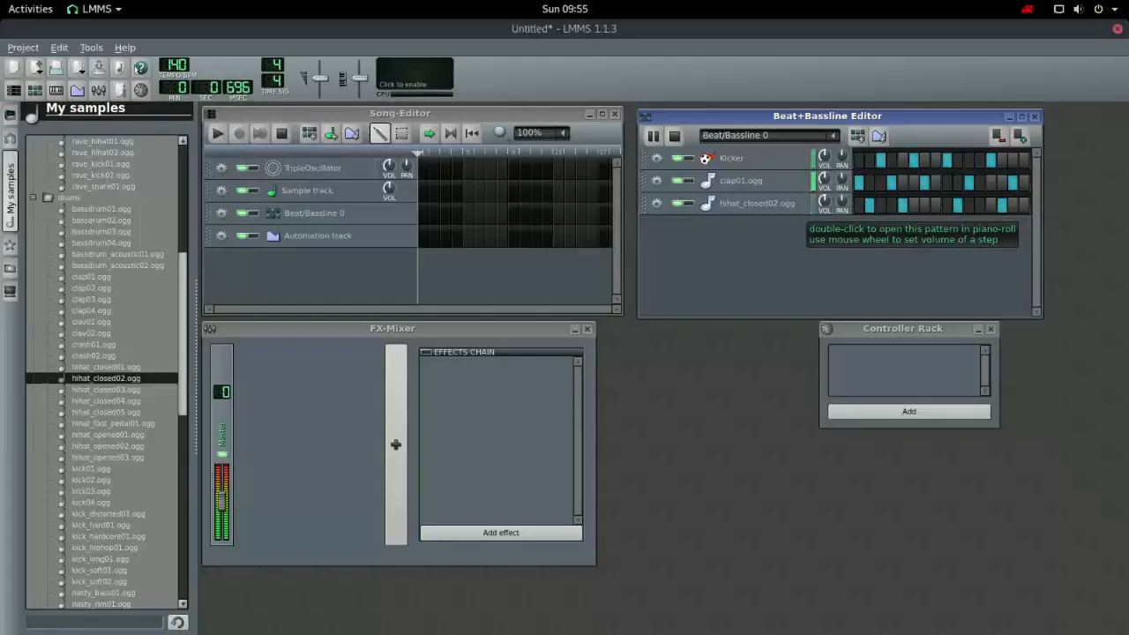
left_click(653, 136)
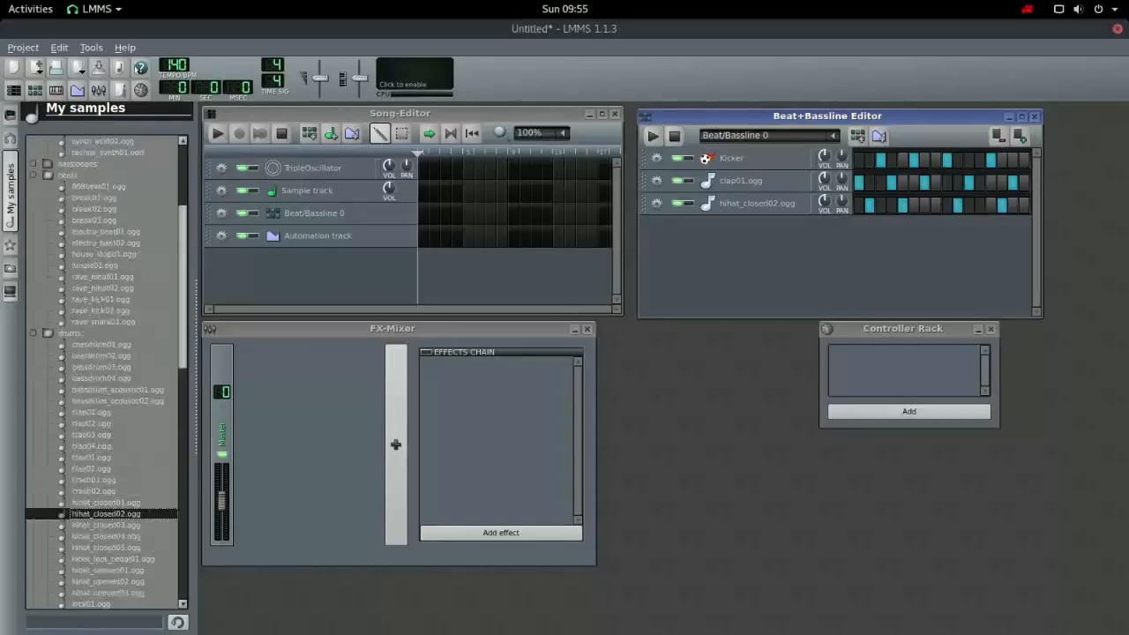
scroll("down", 3)
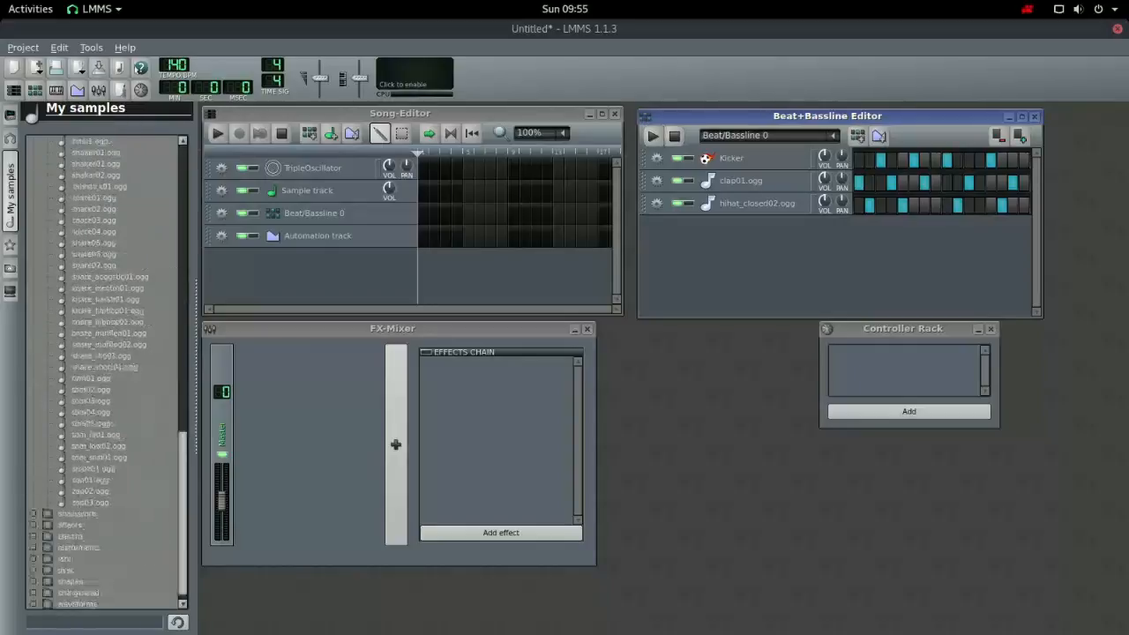
Step: Pick cello01.ogg from the instruments samples and stop pattern playback
scroll("down", 3)
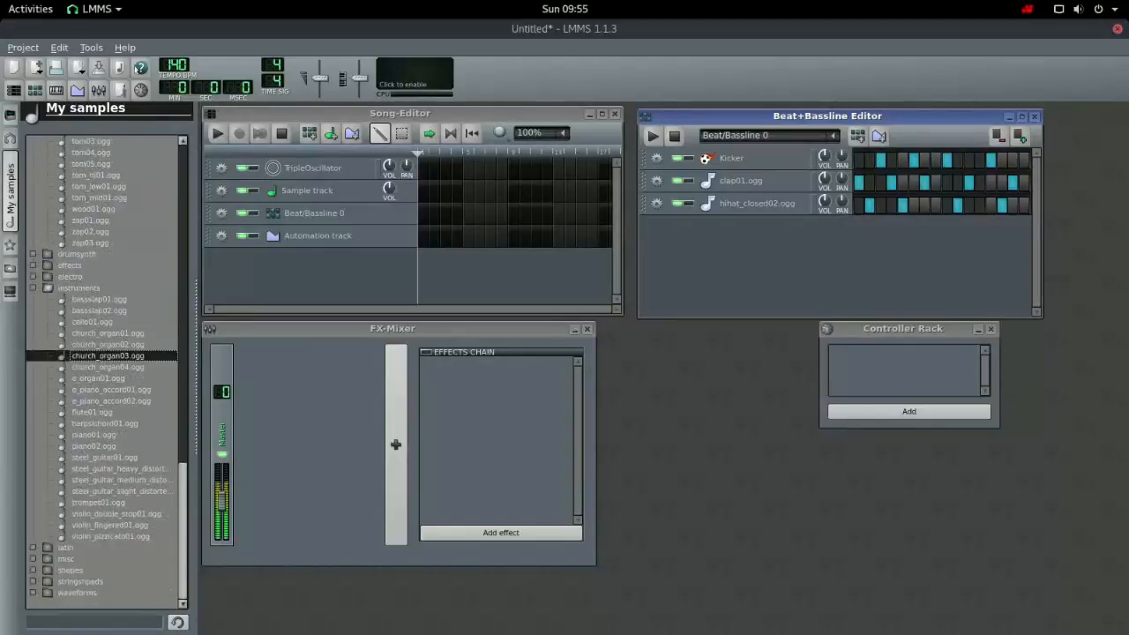
left_click(92, 322)
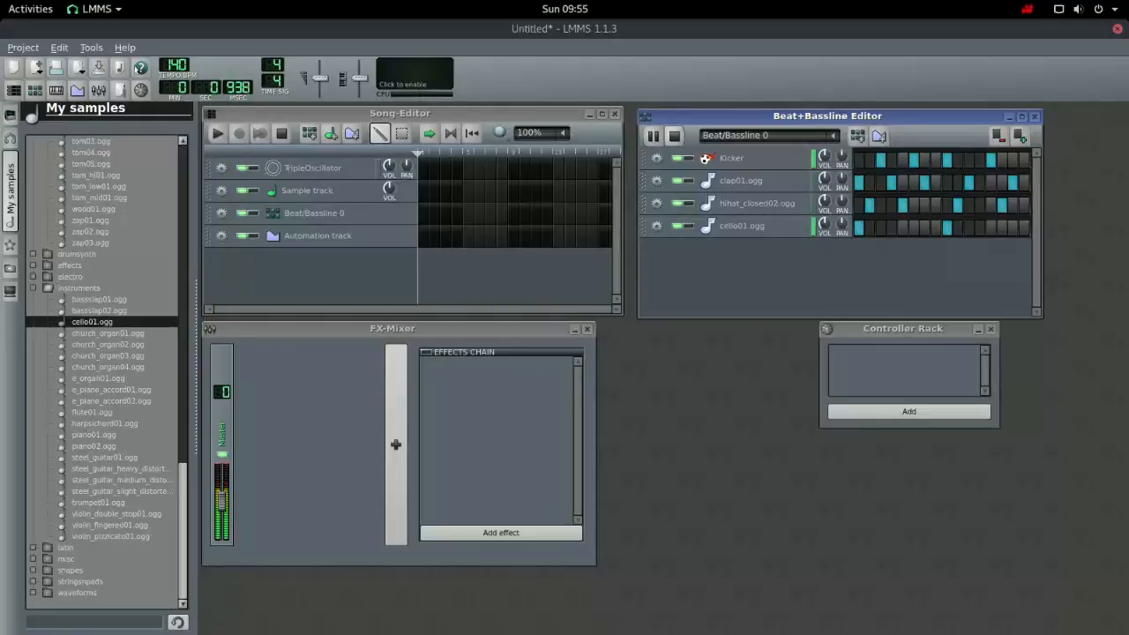
left_click(653, 135)
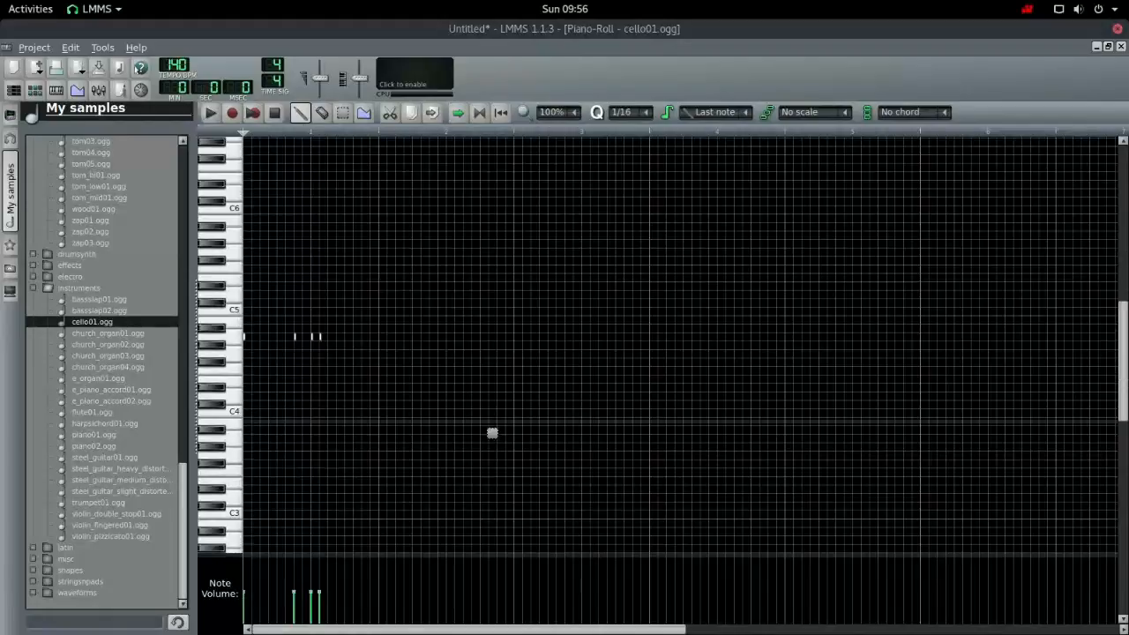
Step: Adjust the cello piano roll zoom, play the cello notes, then close it
left_click(572, 112)
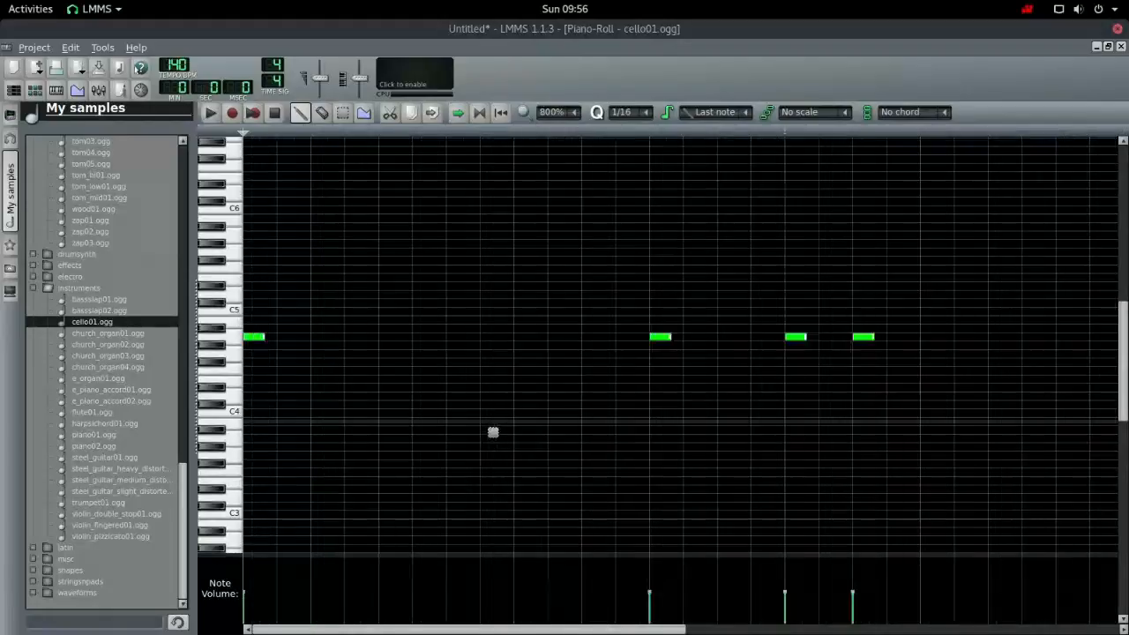
left_click(574, 112)
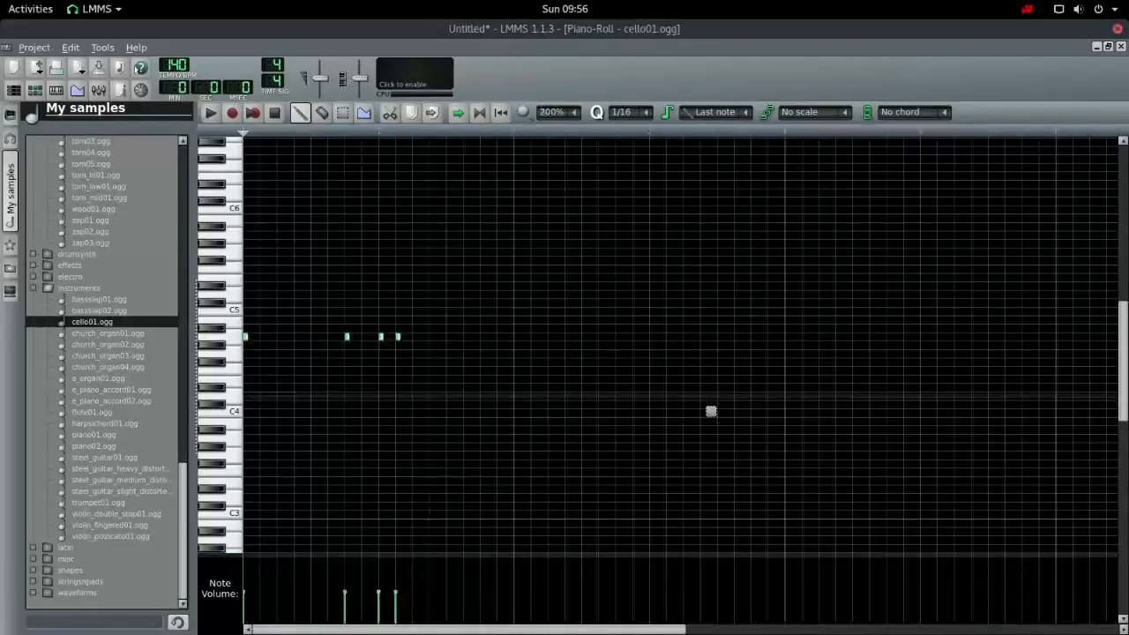
left_click(573, 111)
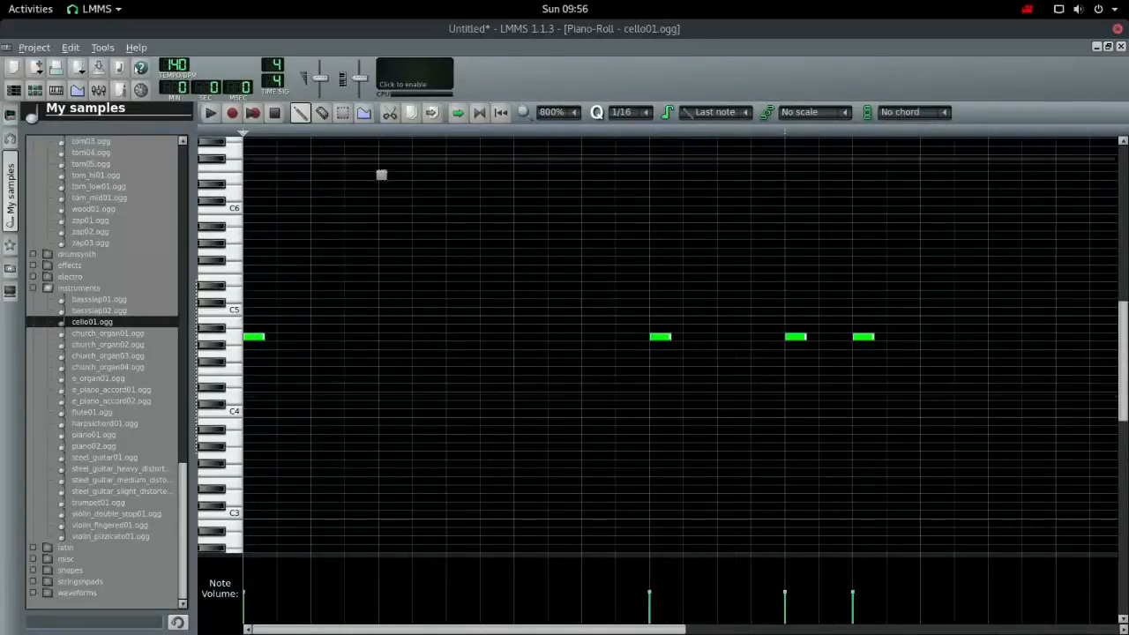
left_click(210, 112)
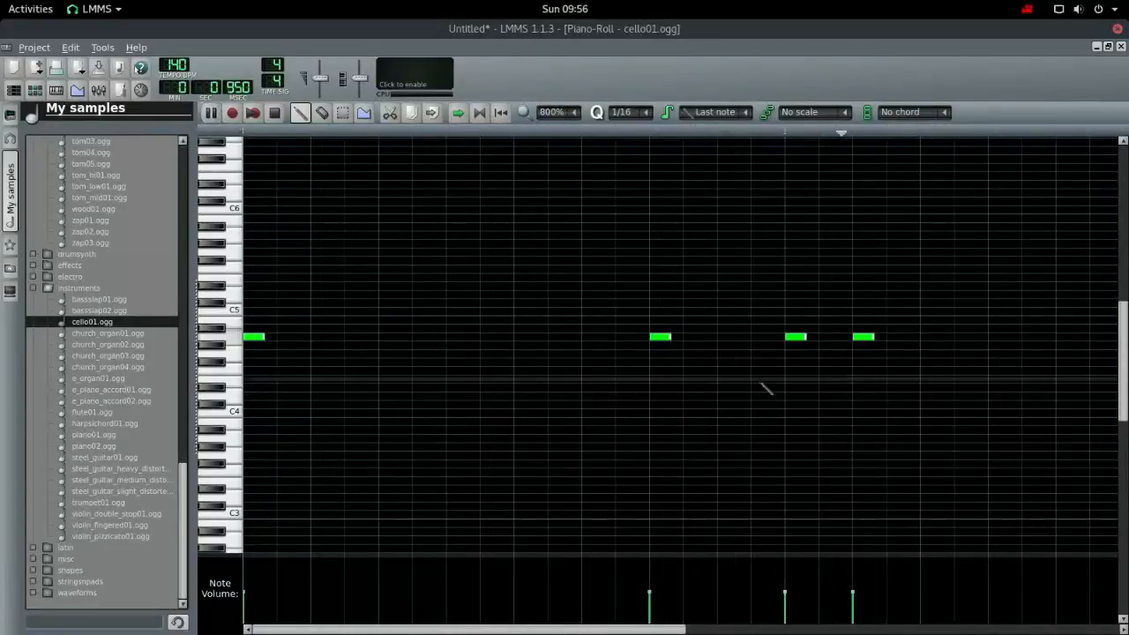
left_click(573, 112)
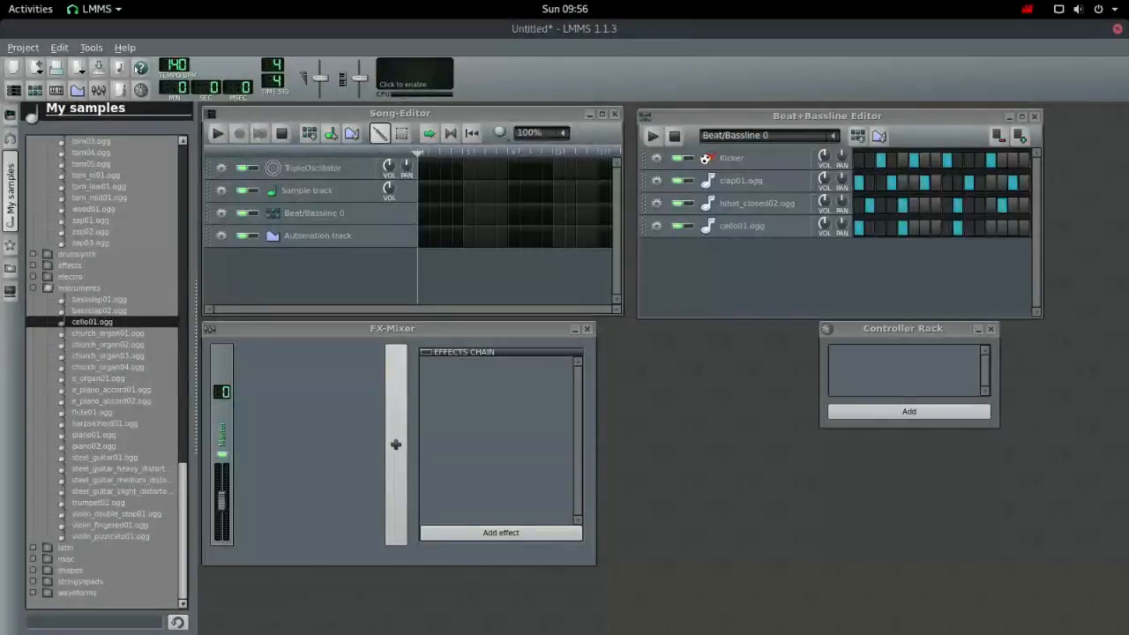
mouse_move(900, 225)
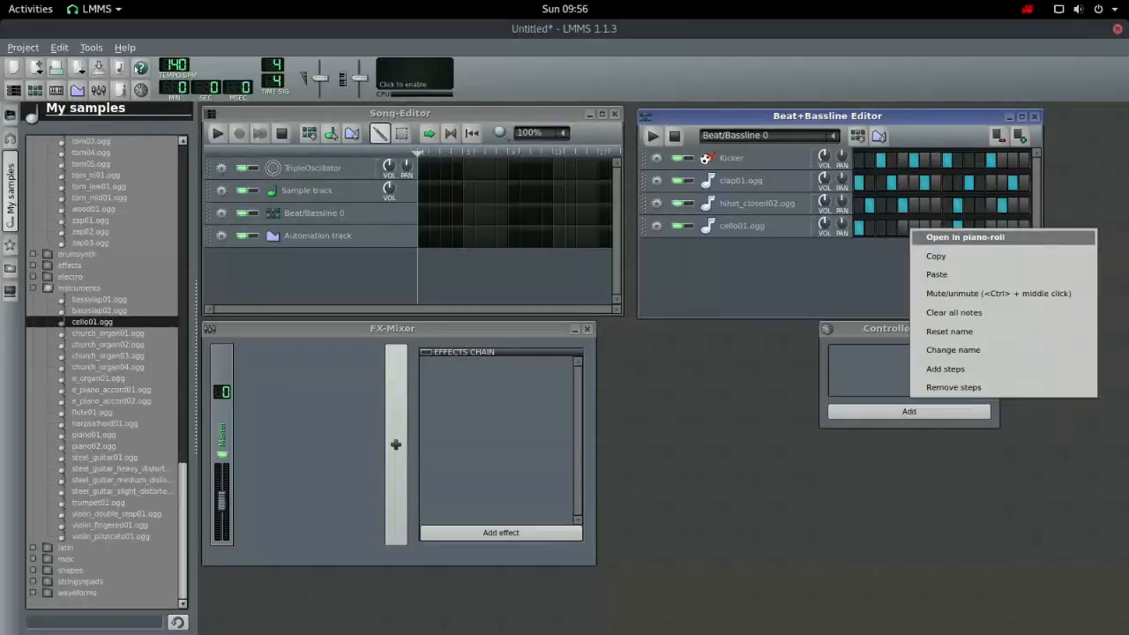
Step: Reopen the cello pattern in the piano roll and drag the first note to a new pitch
left_click(964, 236)
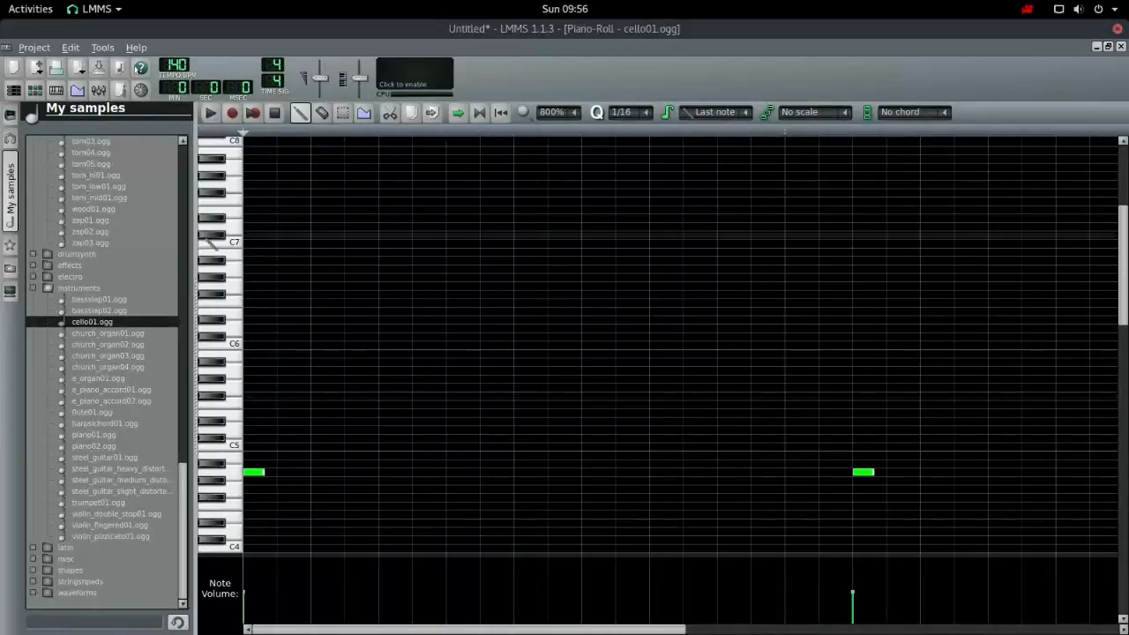
scroll("down", 3)
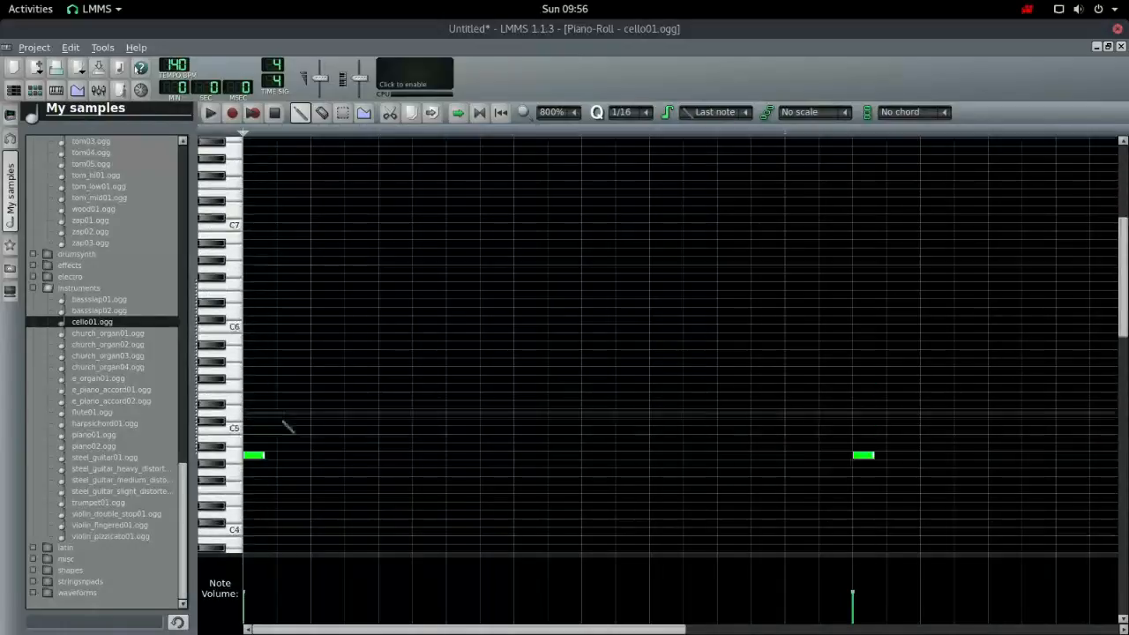
left_click_drag(254, 455, 254, 396)
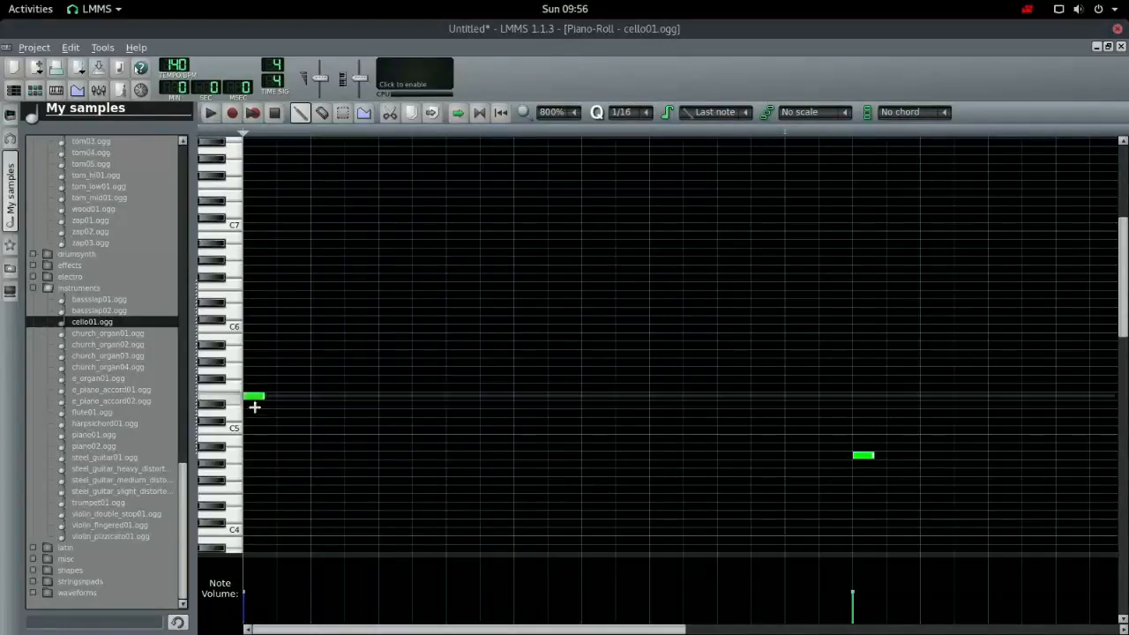
left_click_drag(256, 395, 256, 159)
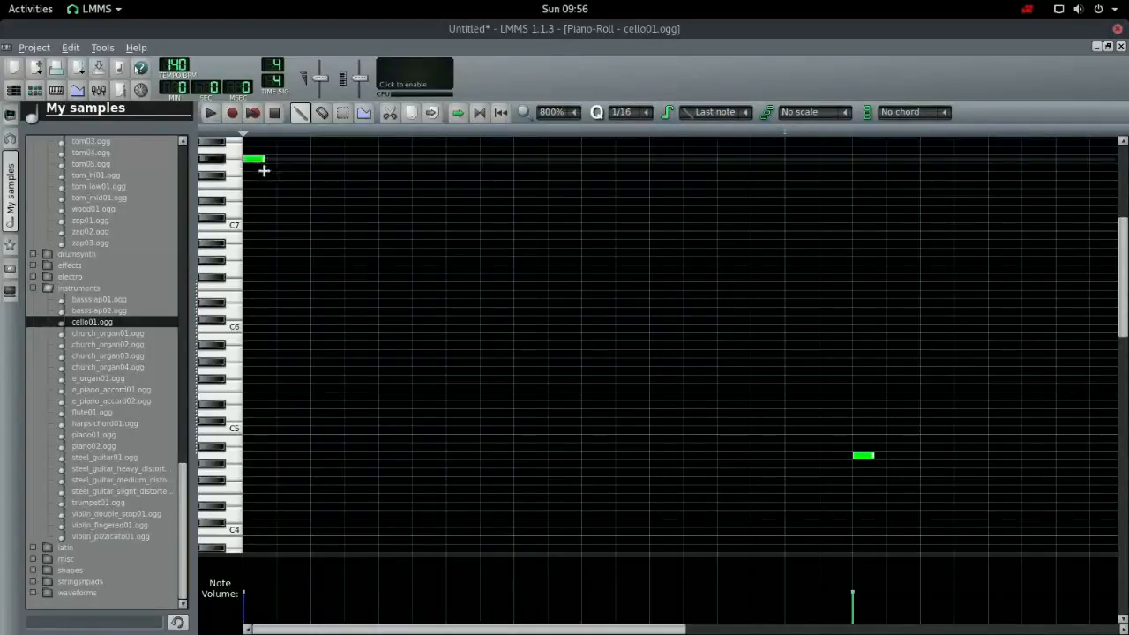
mouse_move(354, 255)
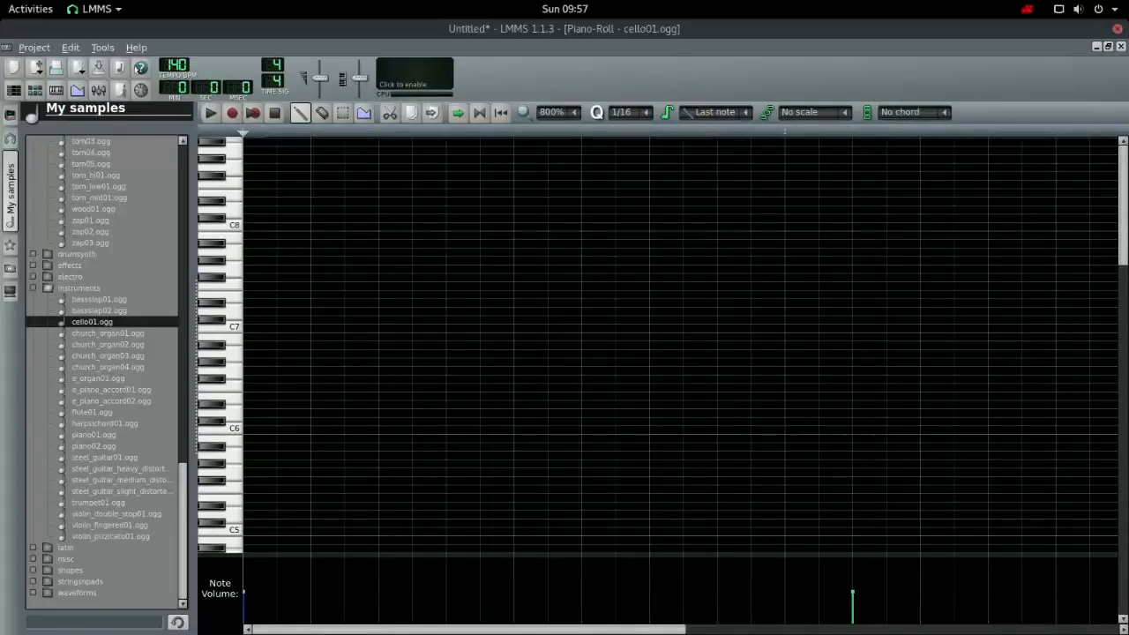
Step: Place a high cello note and move the last note above C7
left_click(794, 261)
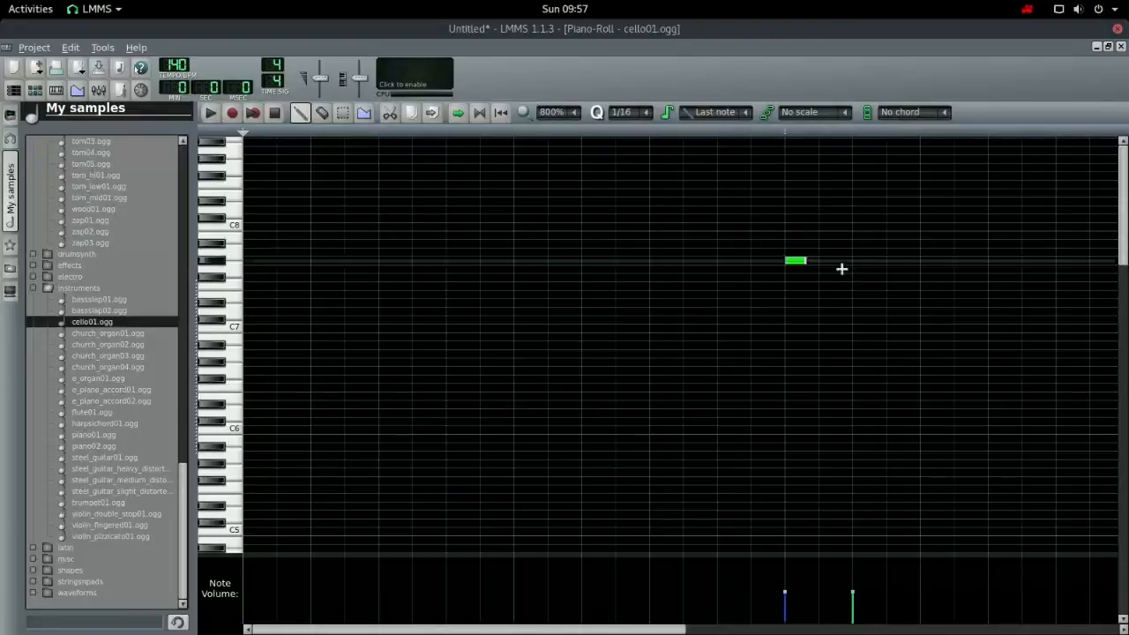
scroll("down", 3)
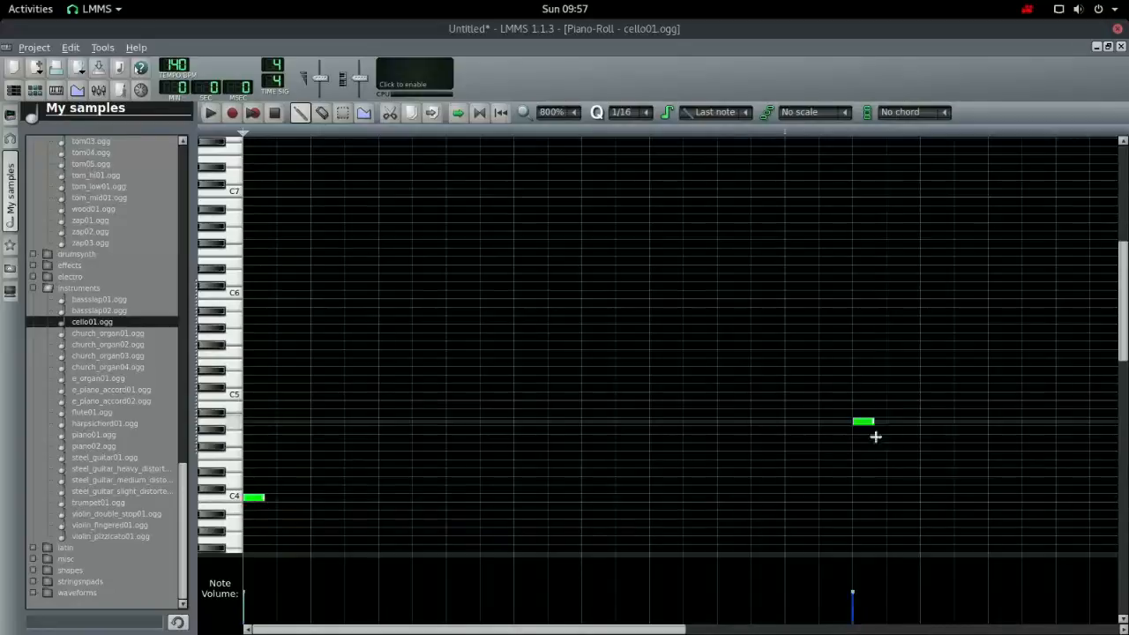
left_click_drag(864, 421, 865, 159)
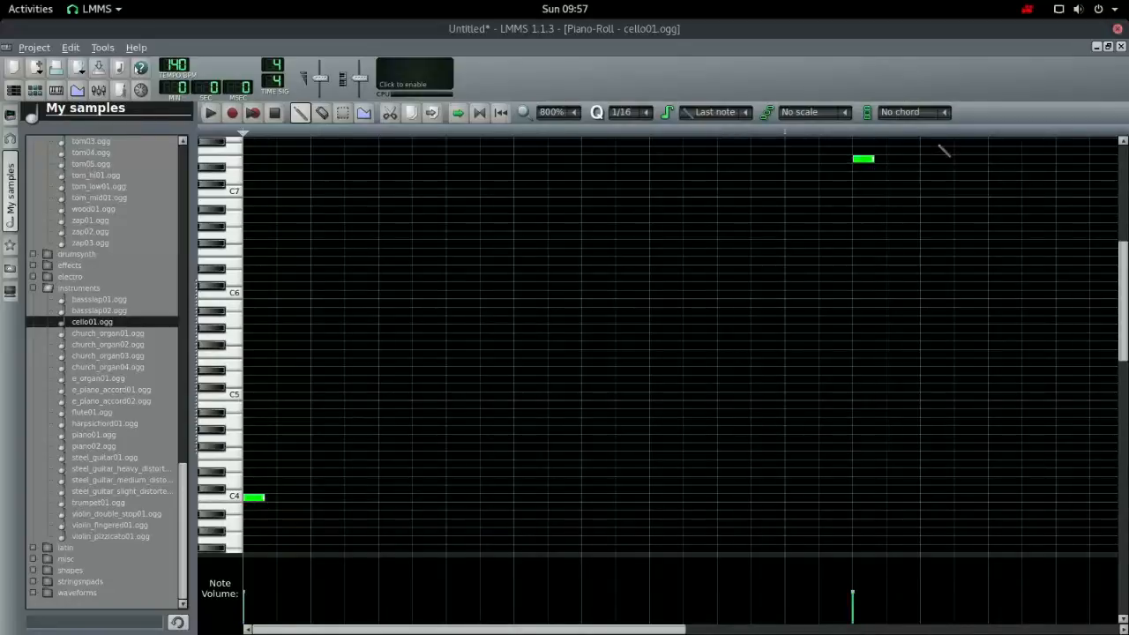